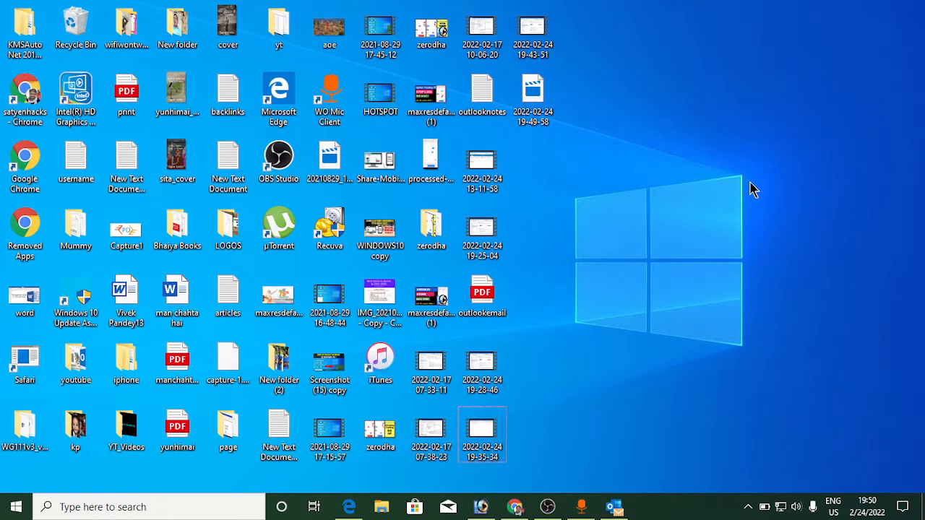
pyautogui.moveTo(722, 282)
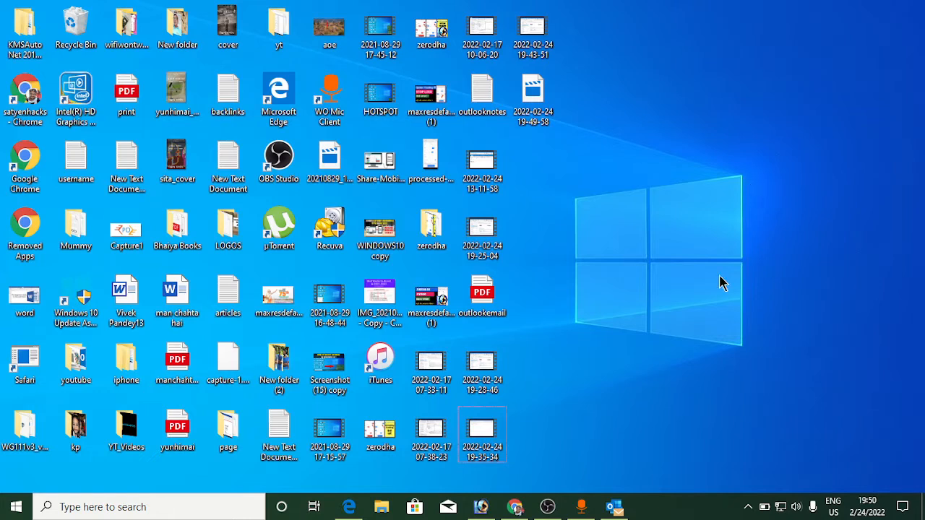
# Launch Outlook from the taskbar and bring up its File menu
pyautogui.click(613, 506)
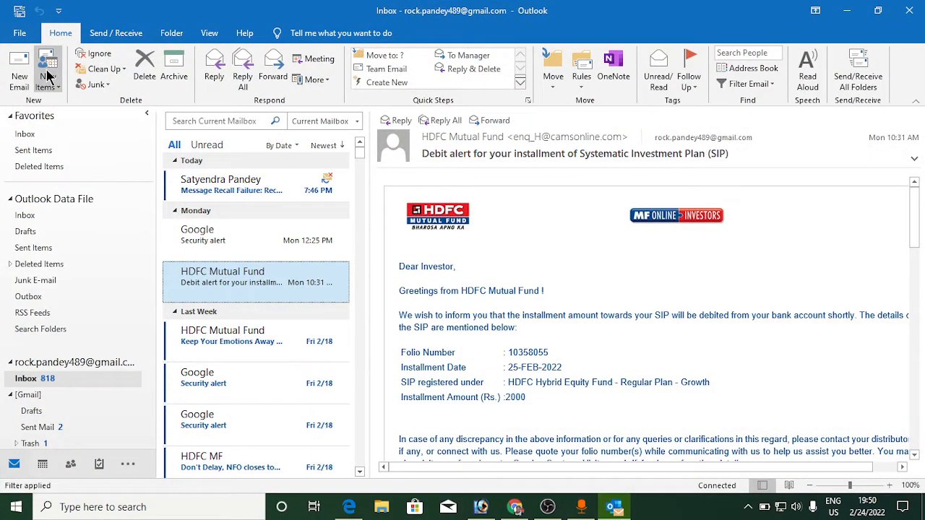
pyautogui.moveTo(42, 51)
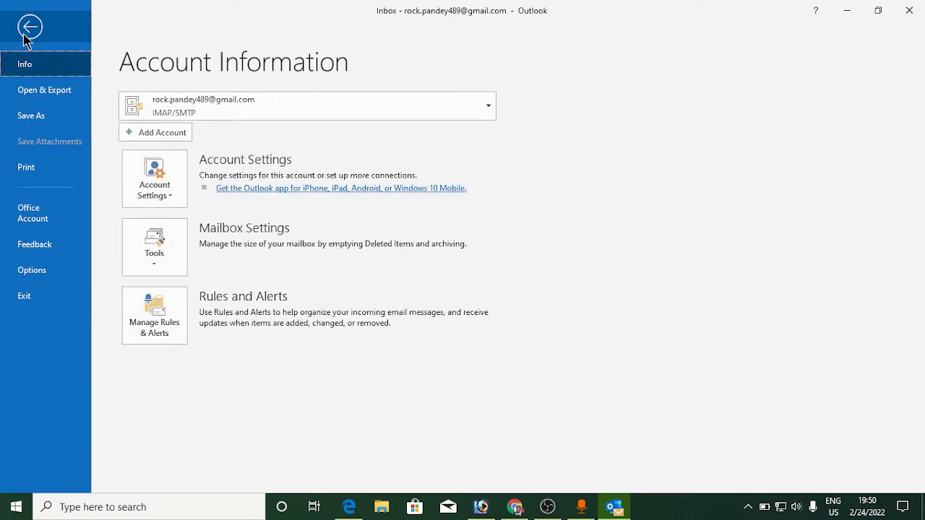
pyautogui.moveTo(75, 272)
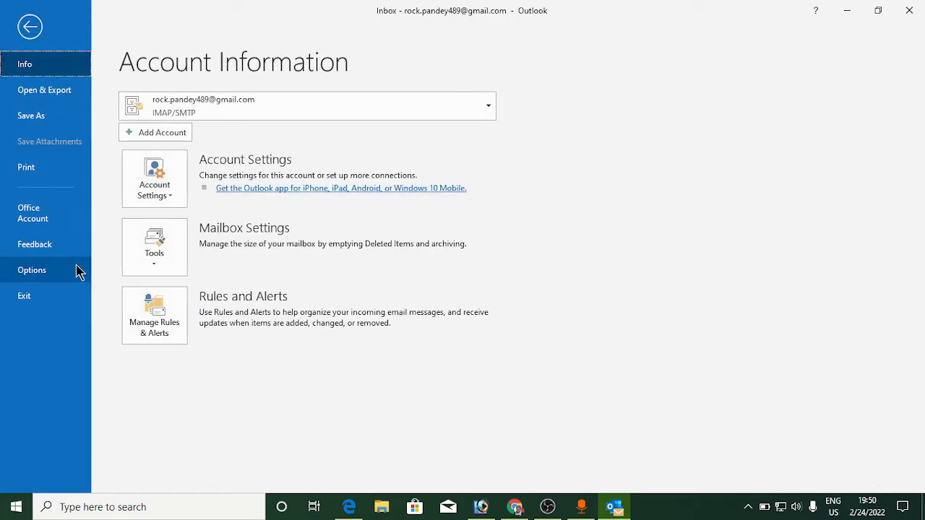
pyautogui.moveTo(78, 341)
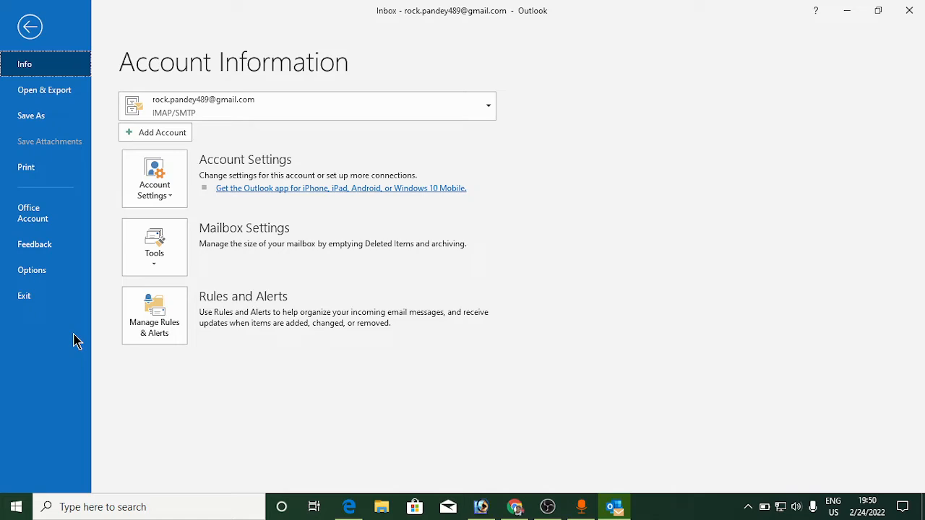
pyautogui.click(29, 26)
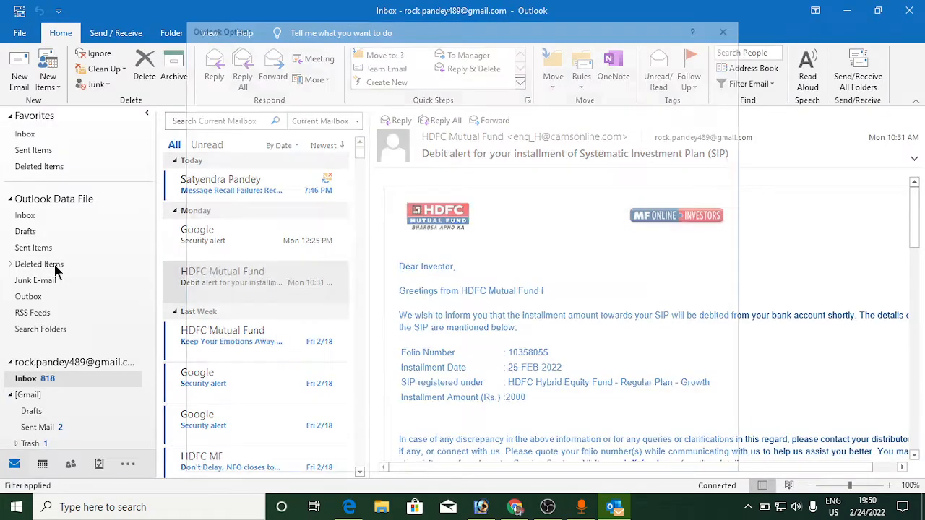
# Show the Mail category of the Outlook Options window
pyautogui.click(224, 32)
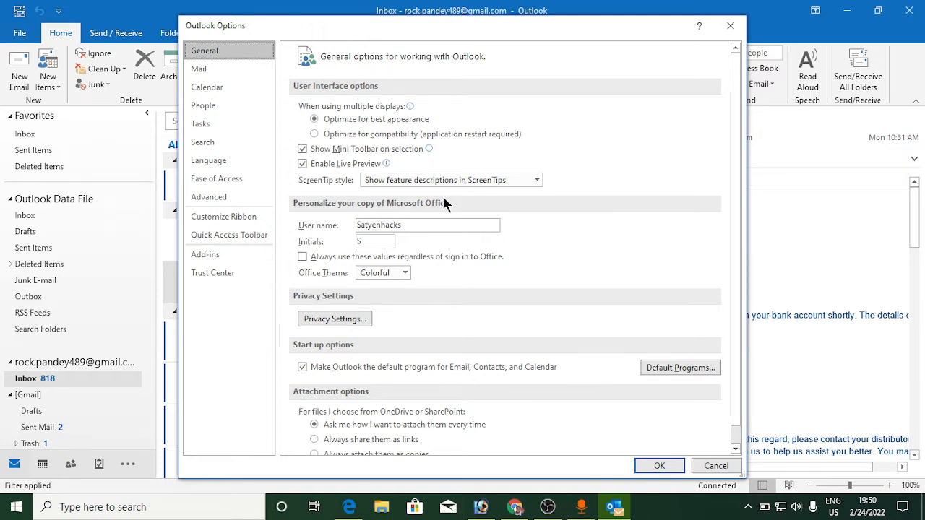
pyautogui.moveTo(269, 118)
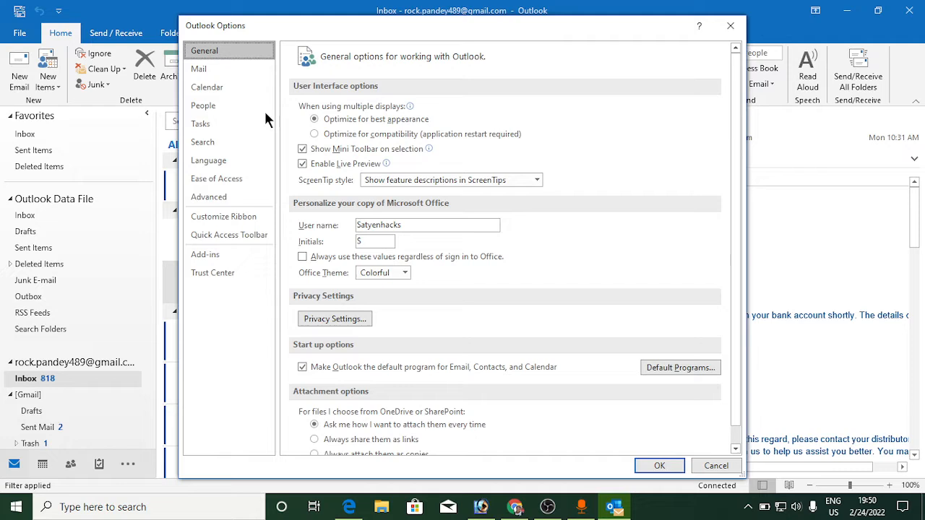
pyautogui.click(200, 70)
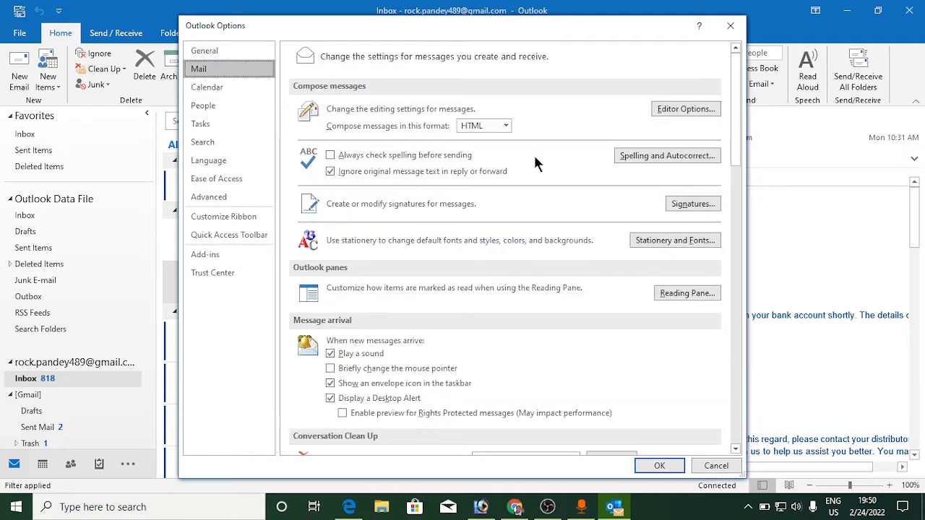
# Scroll the Mail page down to the Send messages section with the Auto-Complete option
pyautogui.scroll(-3)
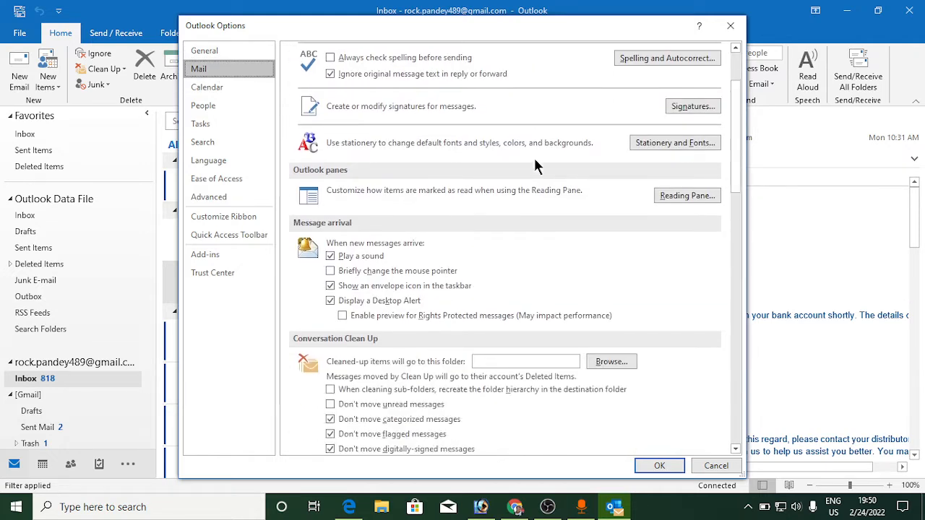
pyautogui.scroll(-3)
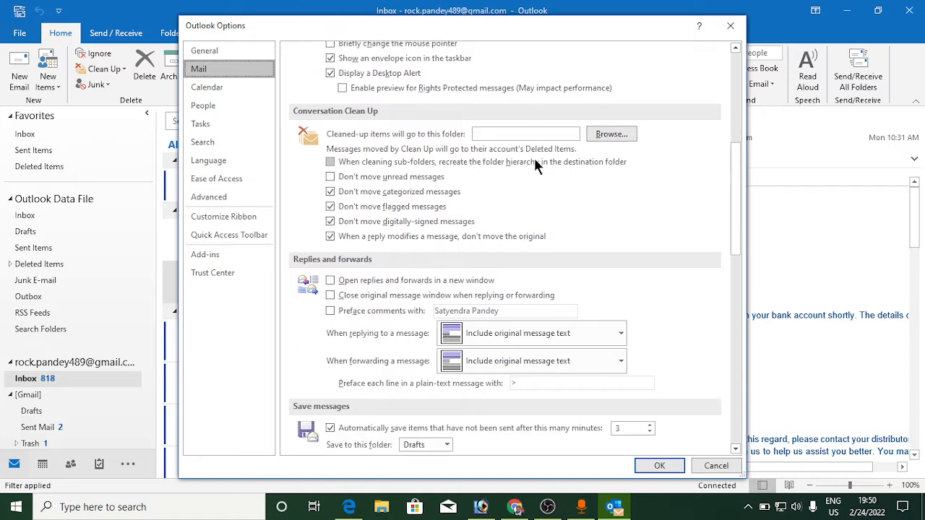
pyautogui.scroll(-3)
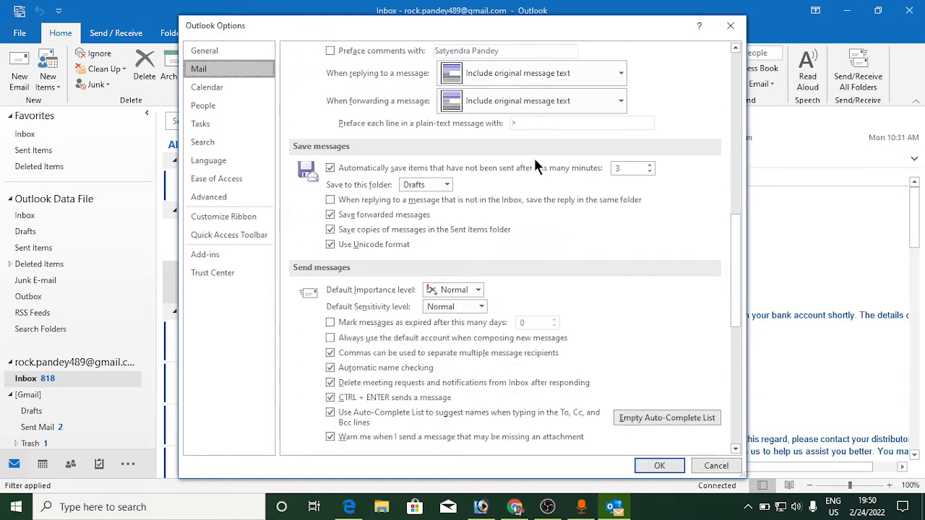
pyautogui.scroll(-3)
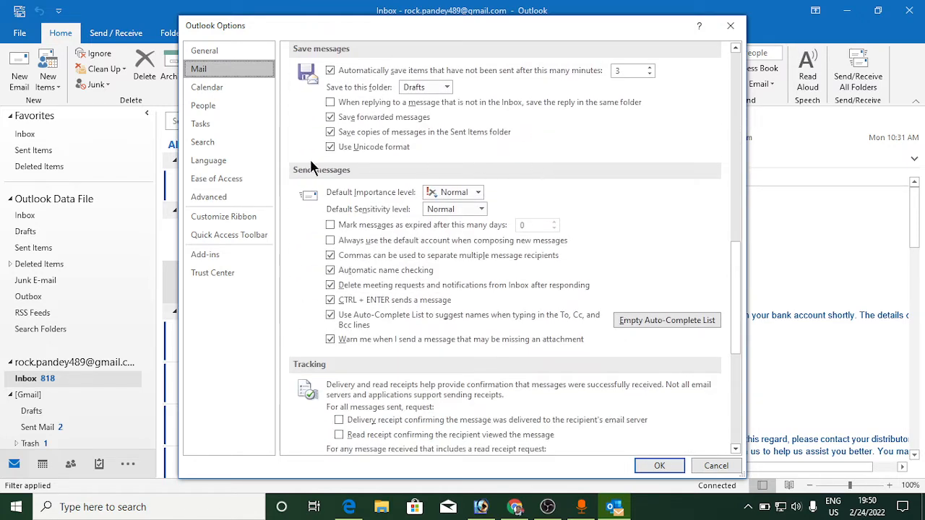
pyautogui.moveTo(370, 180)
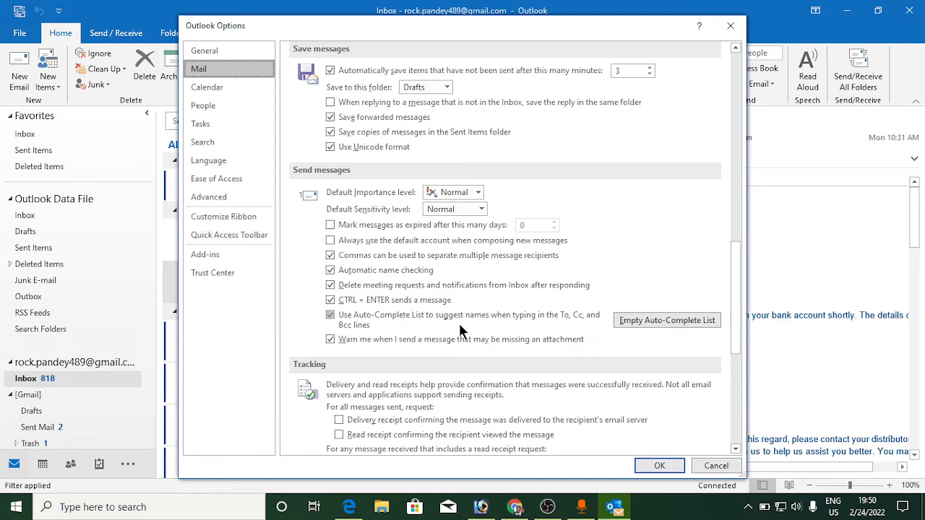
pyautogui.moveTo(514, 335)
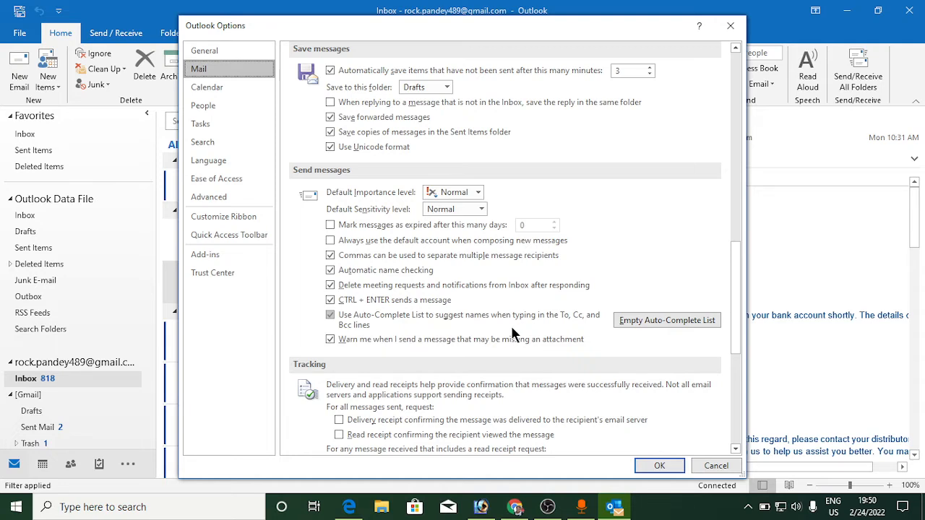
pyautogui.moveTo(631, 332)
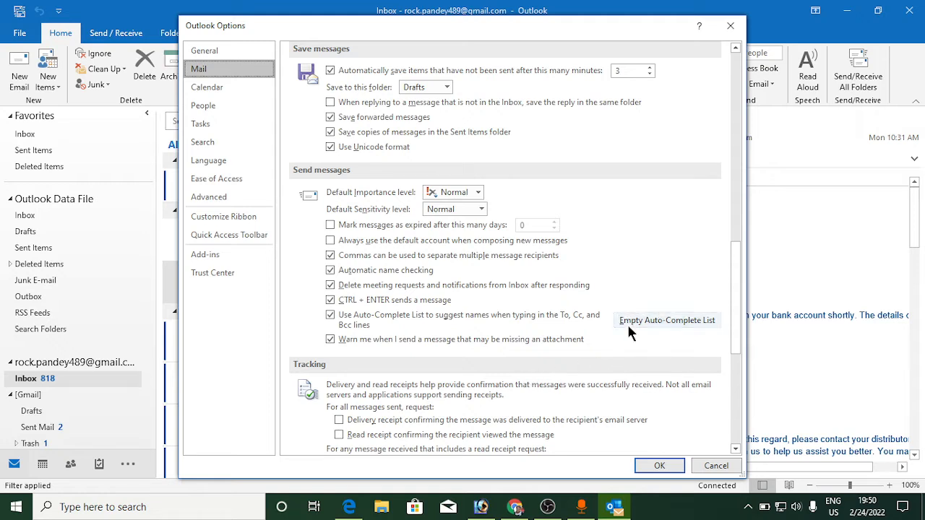
pyautogui.moveTo(675, 336)
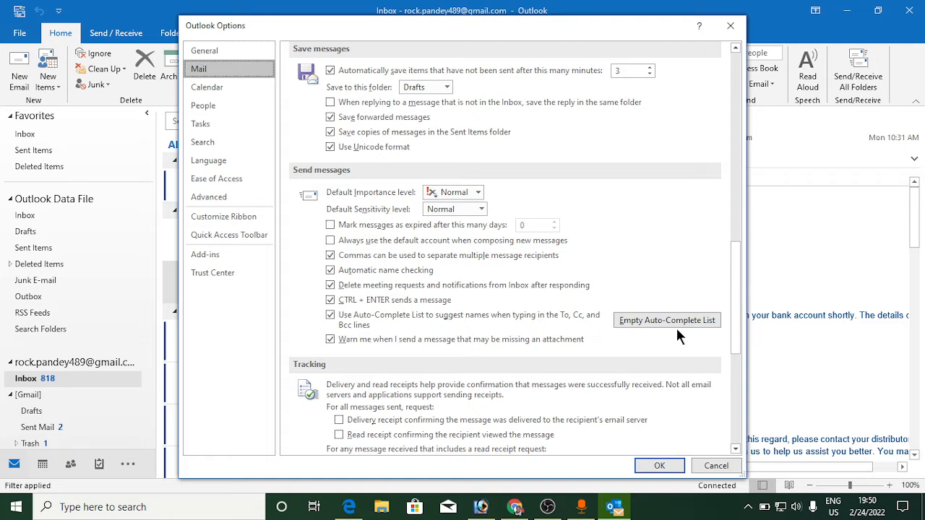
pyautogui.moveTo(667, 327)
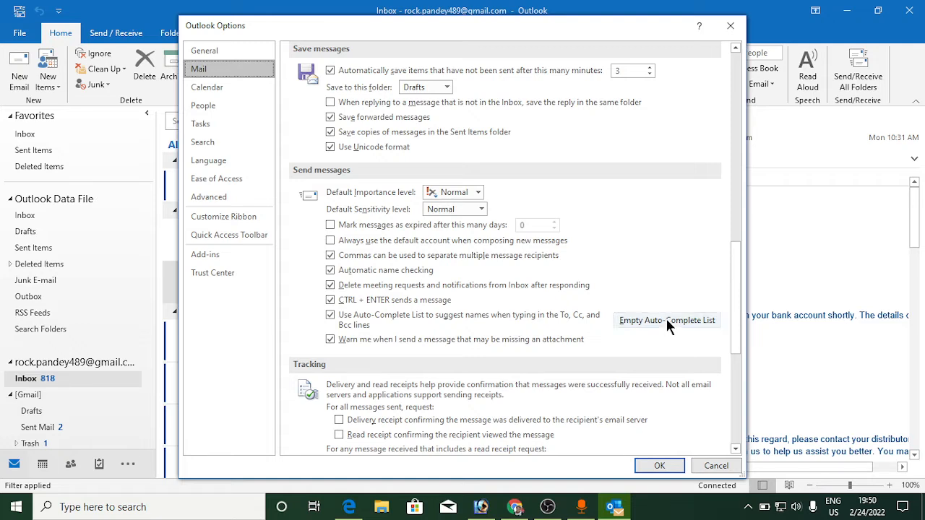
# Empty the Auto-Complete list of recipient names and answer Yes to the confirmation
pyautogui.click(667, 321)
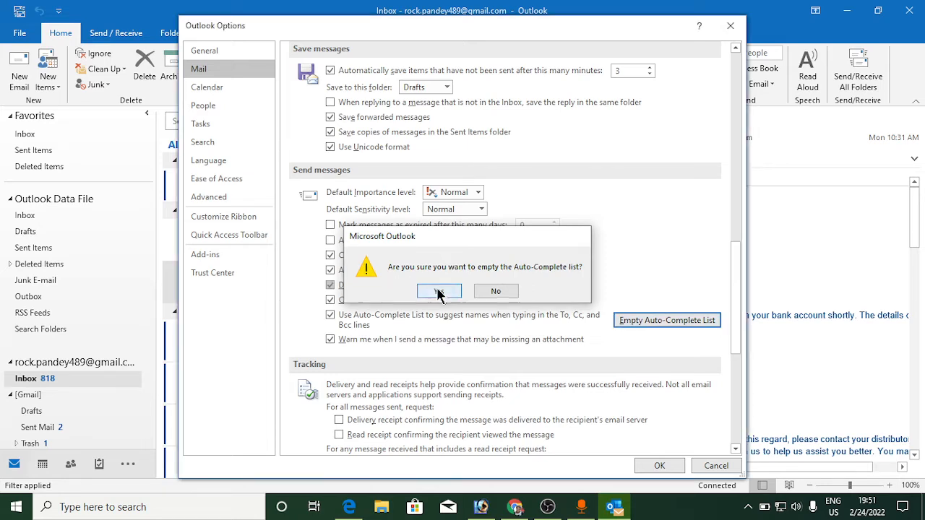
pyautogui.click(439, 291)
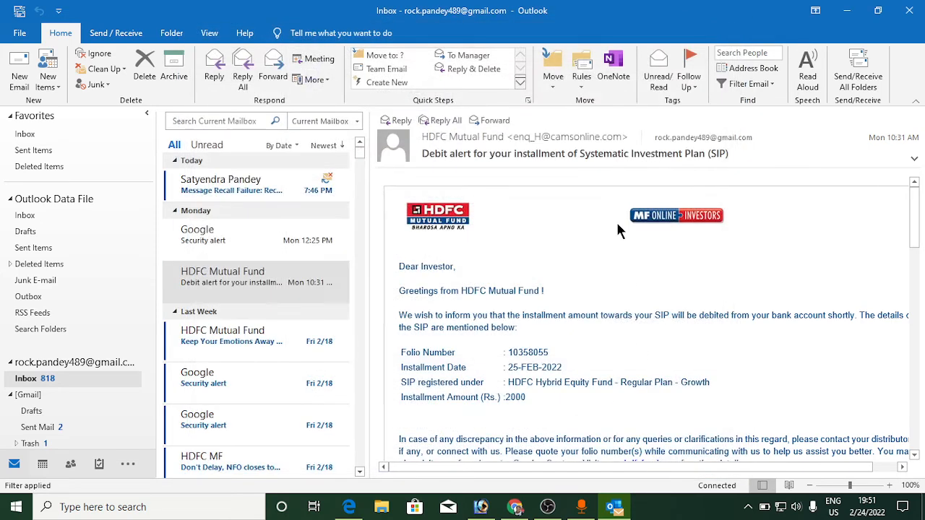
# Return to the inbox with the HDFC Mutual Fund alert message showing
pyautogui.click(246, 282)
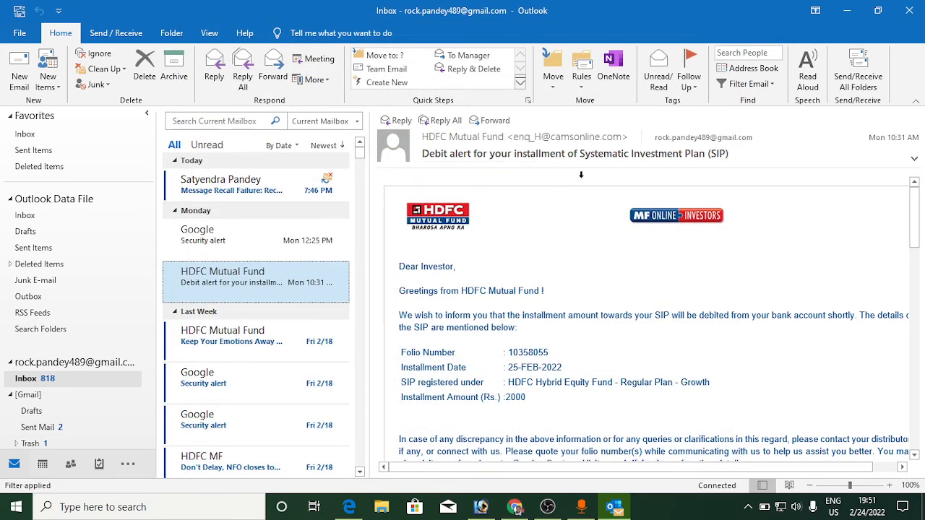